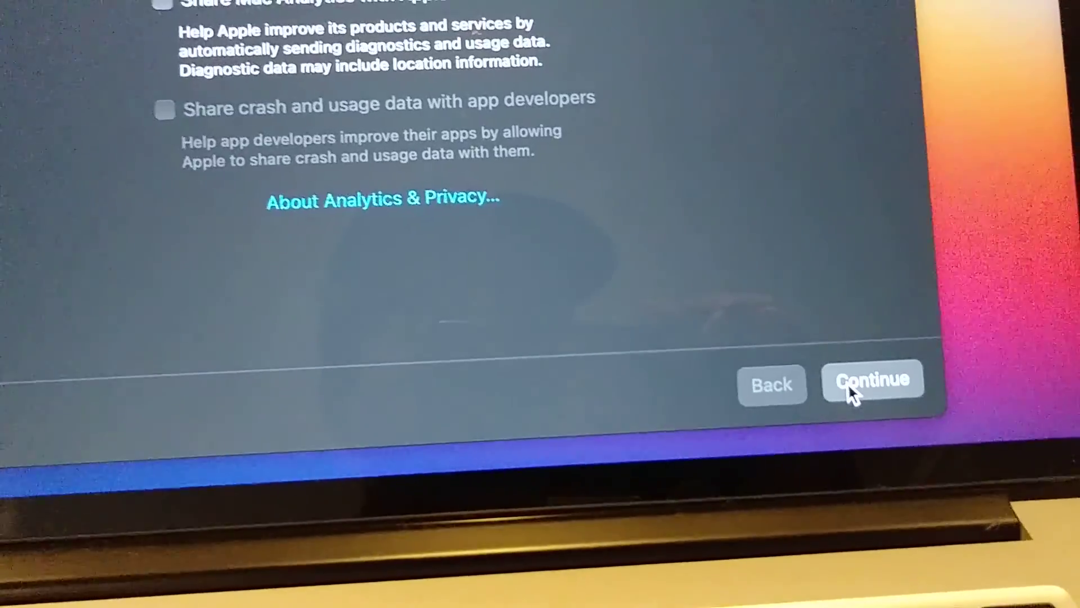
# Continue past analytics sharing with both options off, reaching the Flash Player incompatibility notice.
pyautogui.click(871, 380)
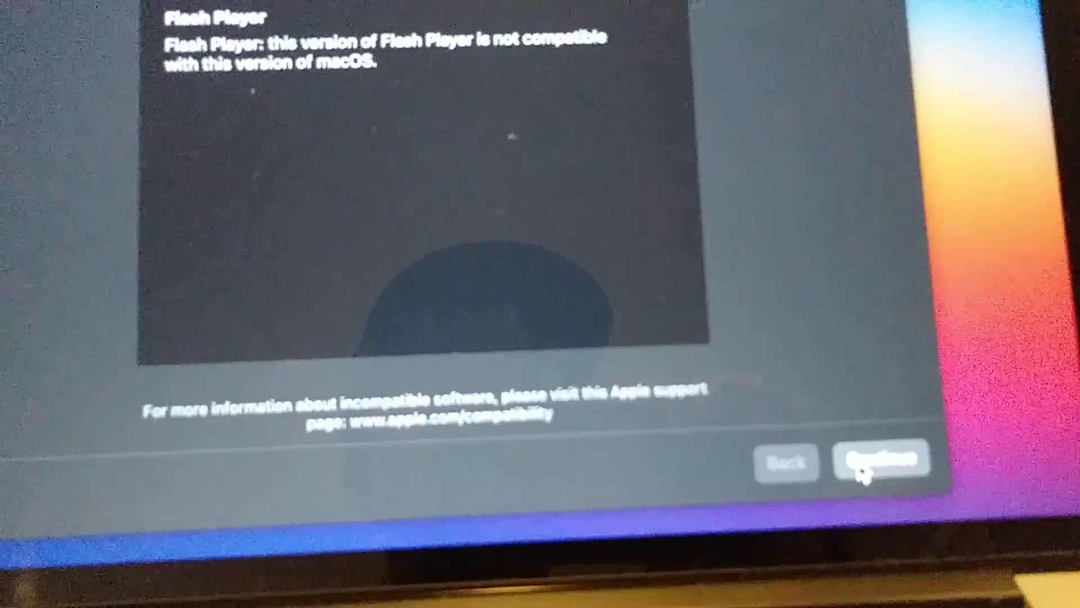